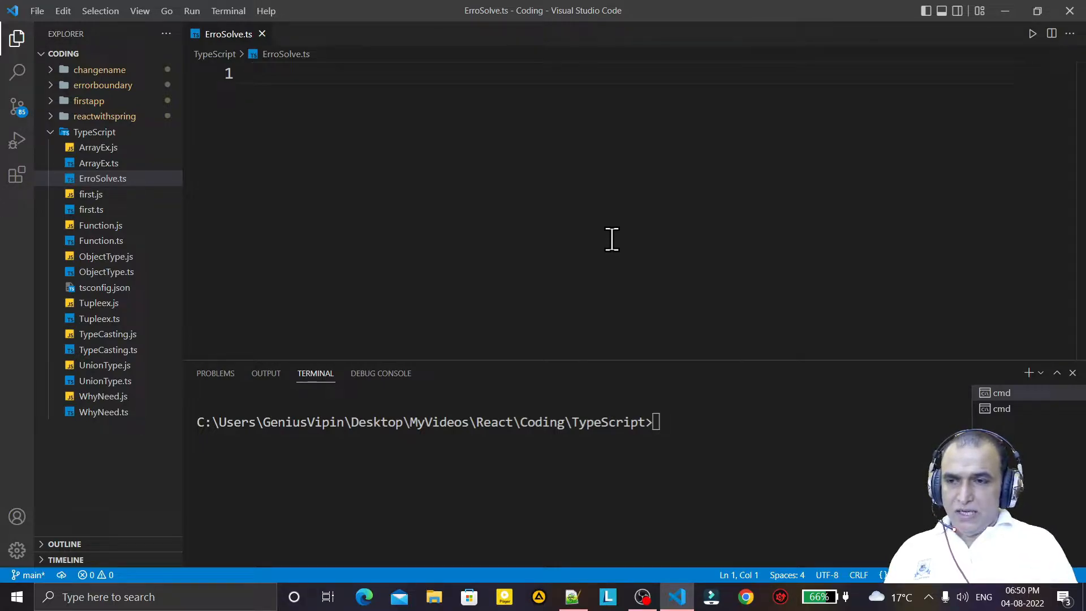
- Write an empty const add arrow function and const name = "Dr. Vipin Classes" in ErroSolve.ts
text(const add=()=>{)
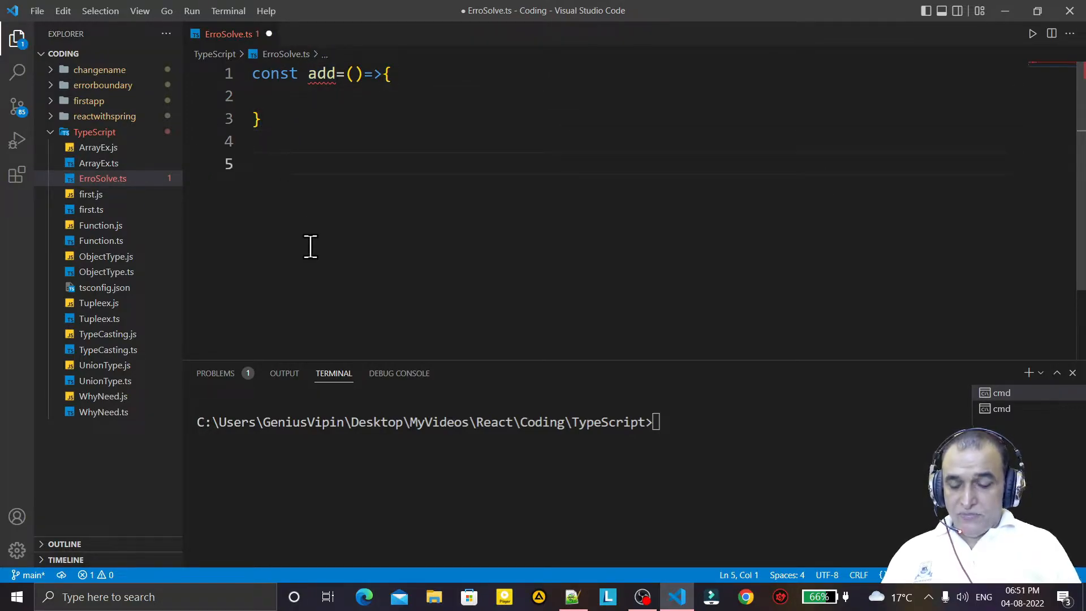
text(const name)
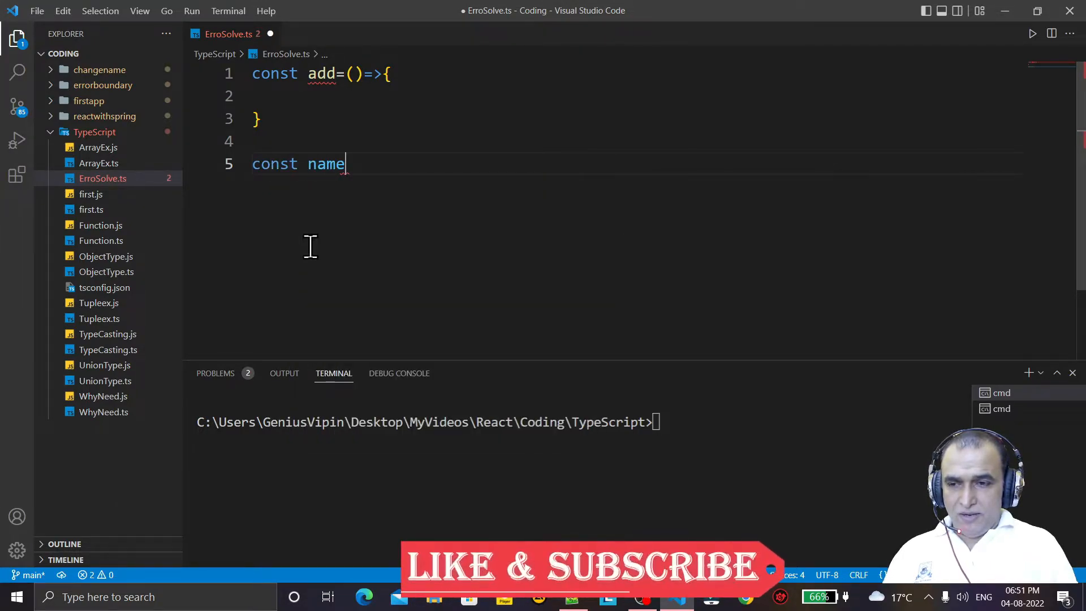
text(="")
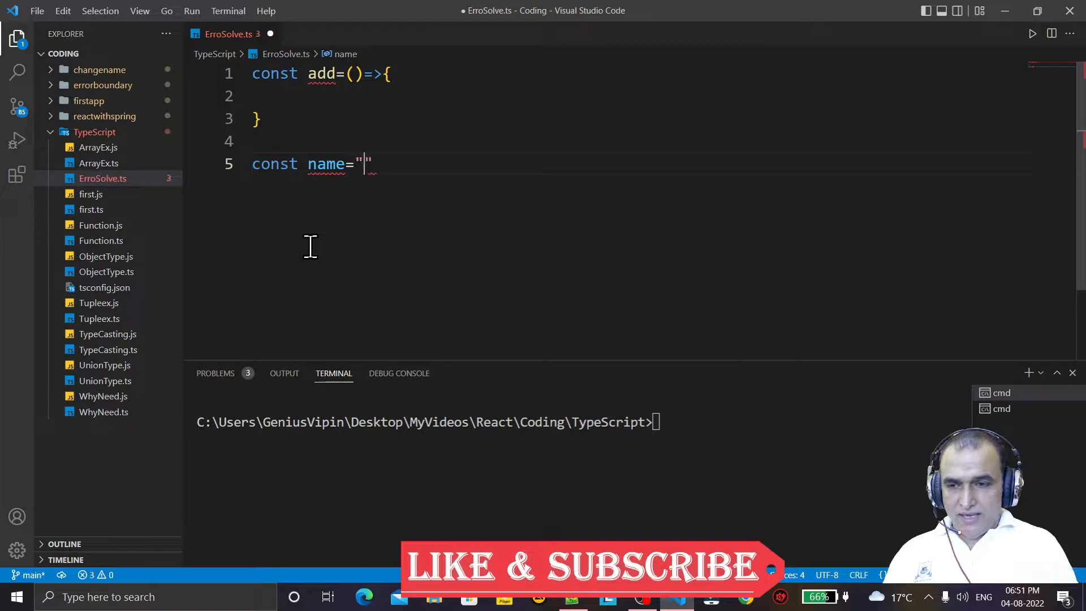
text(Dr. Vipin)
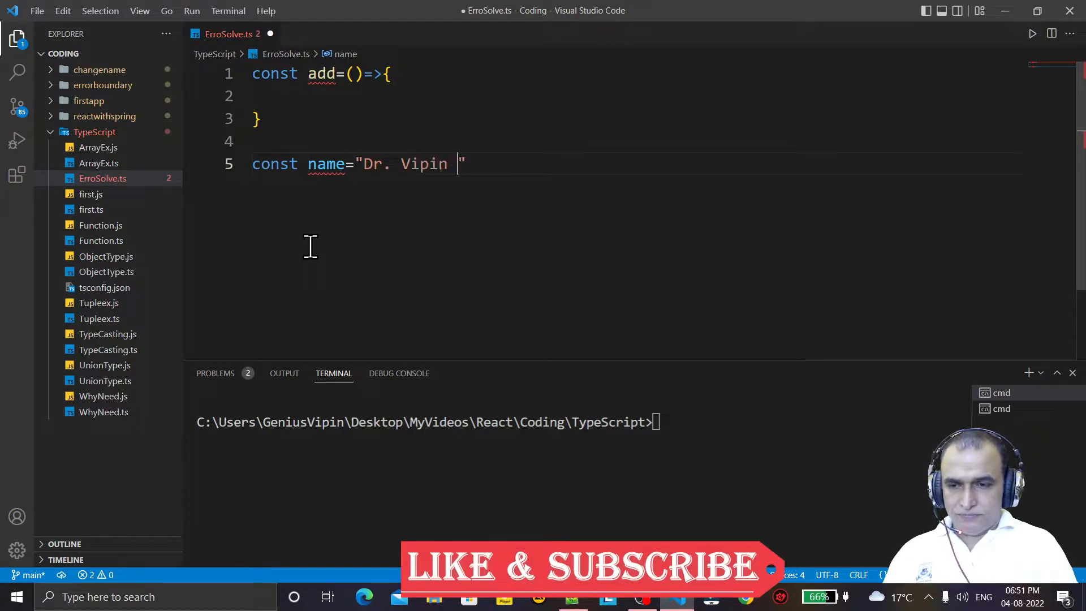
text(Classes)
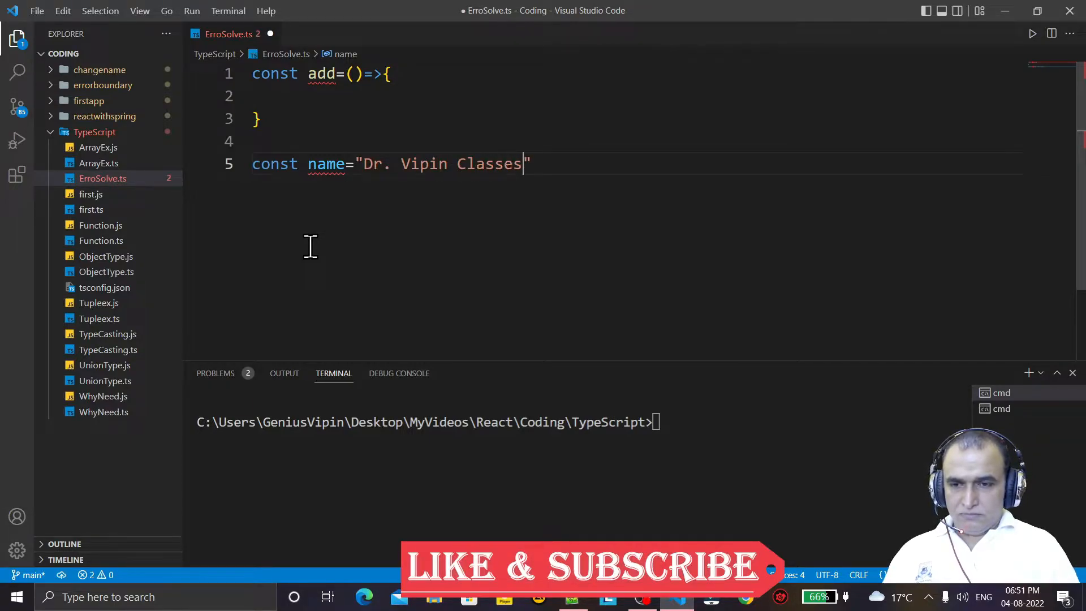
mouse_move(326, 164)
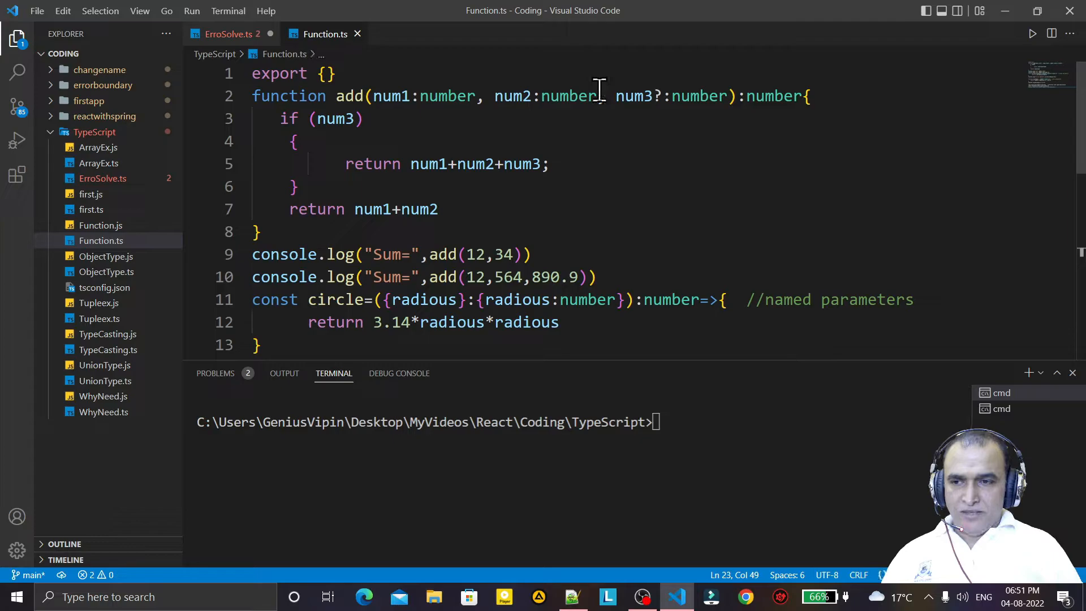
click(351, 95)
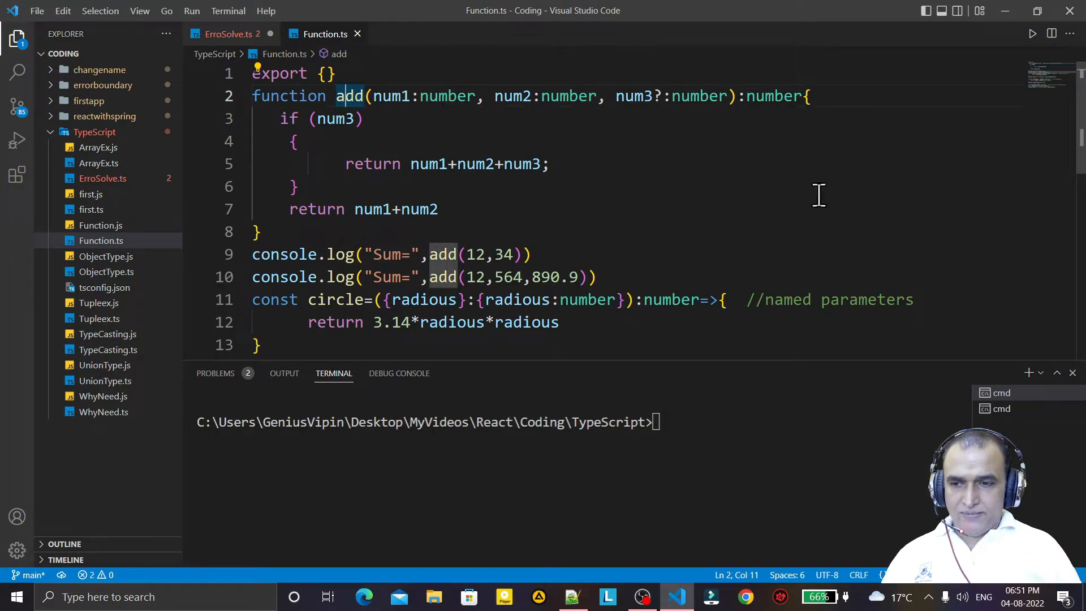
scroll(down, 3)
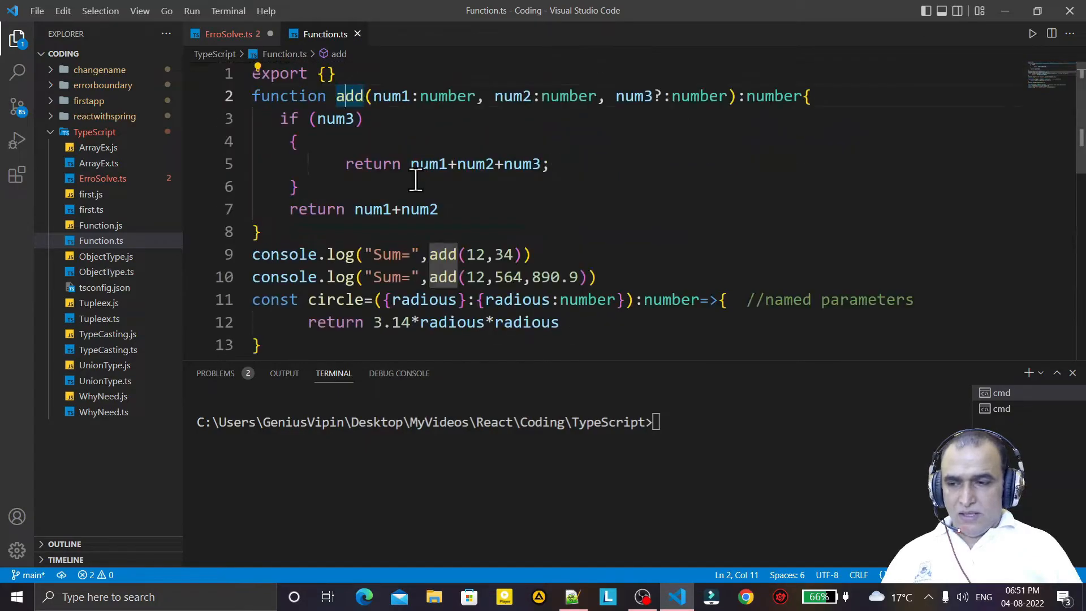
mouse_move(118, 319)
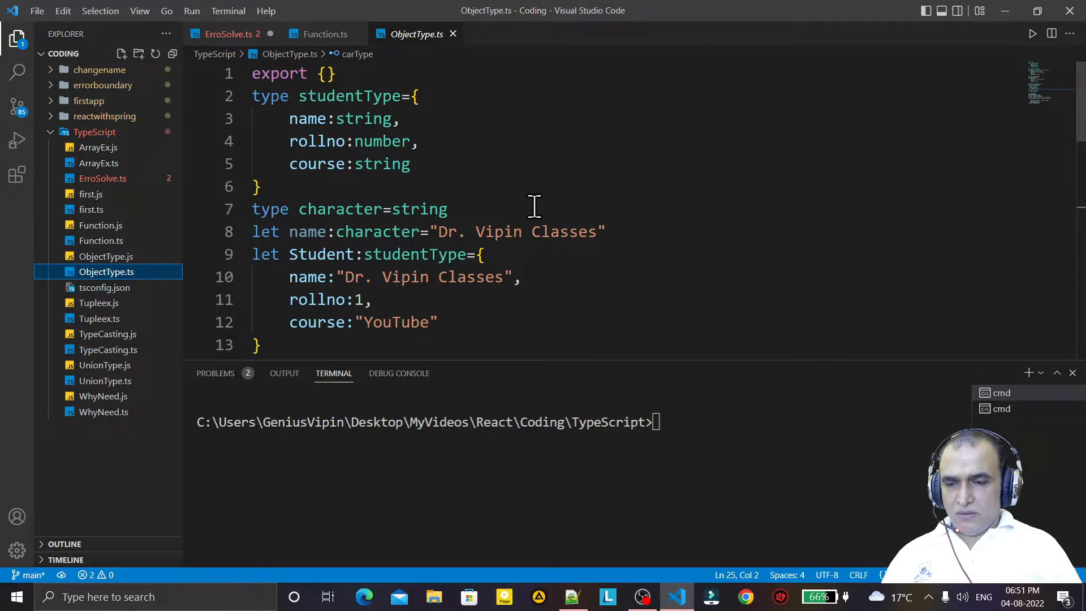
double_click(308, 231)
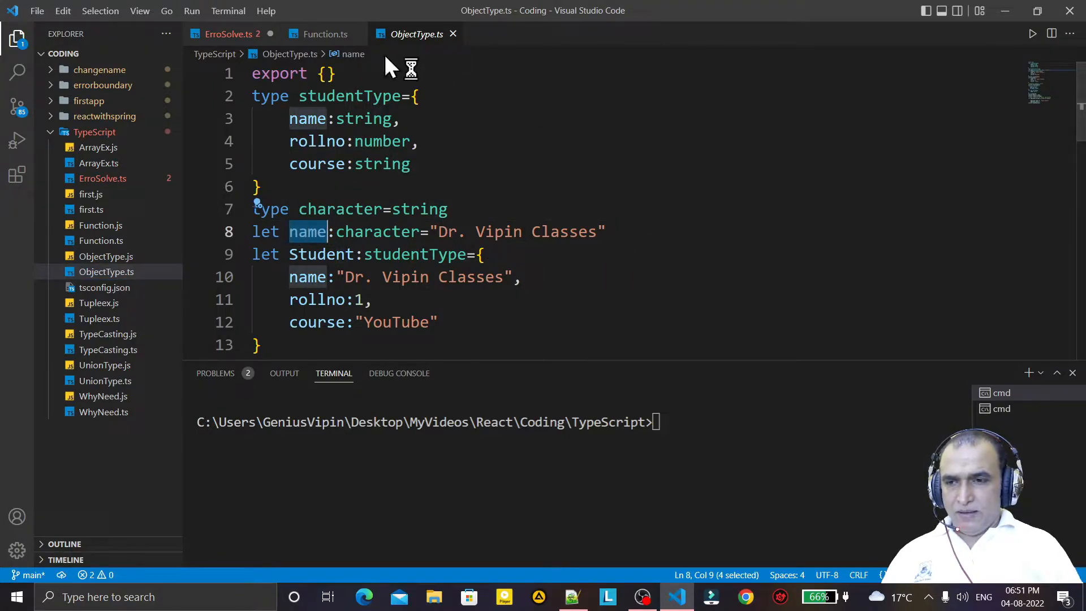
click(324, 34)
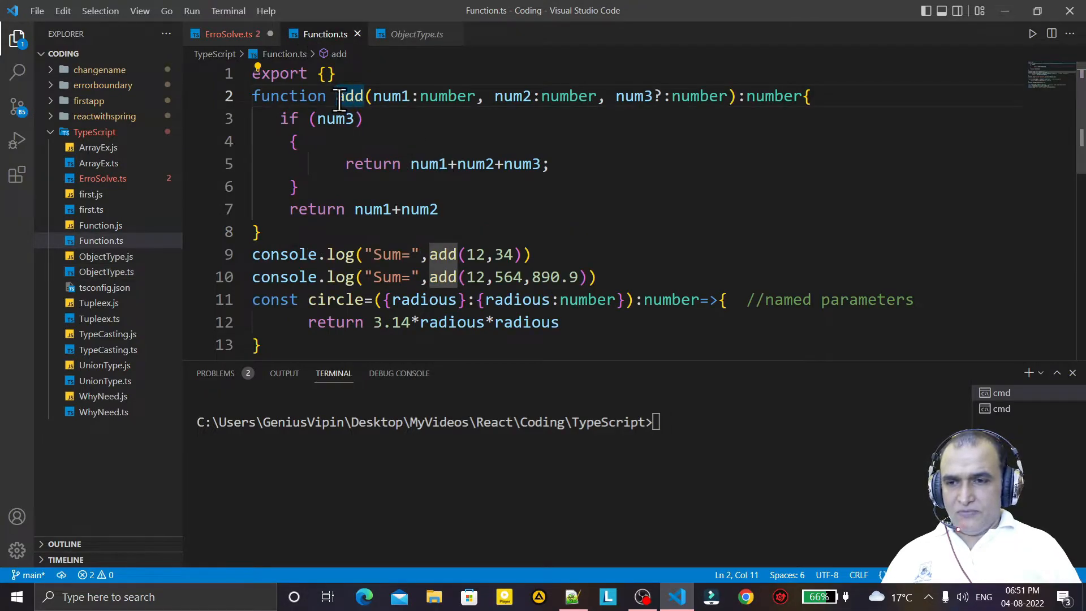
click(459, 145)
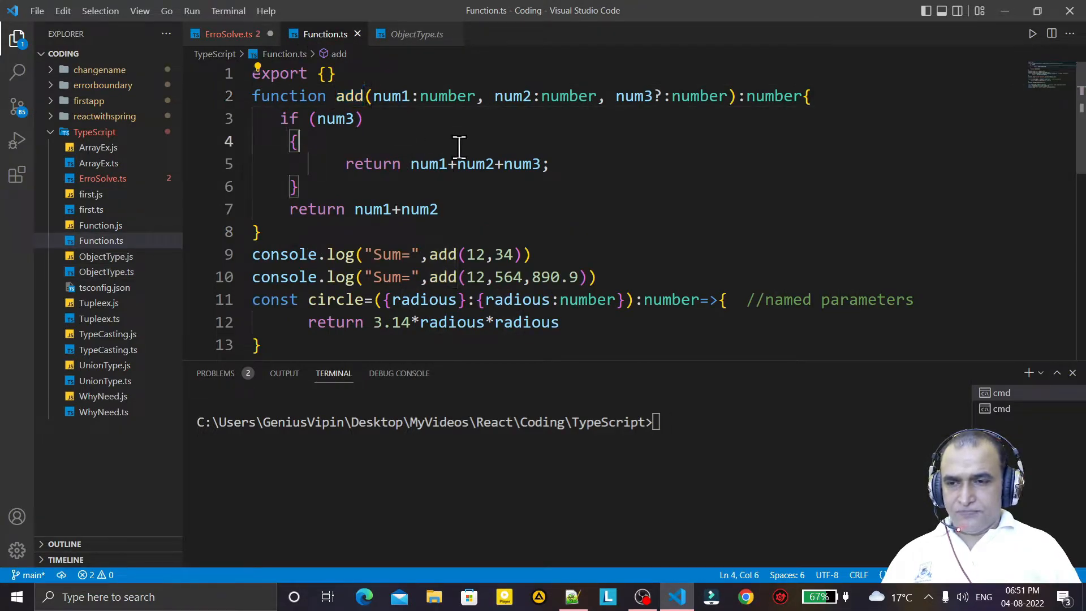
mouse_move(358, 34)
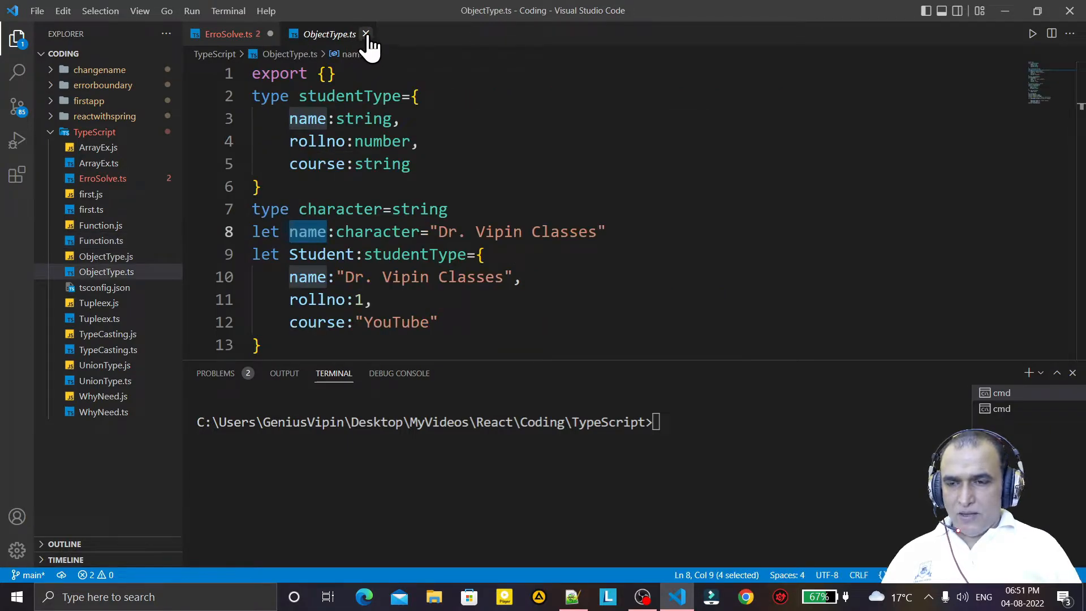
click(363, 34)
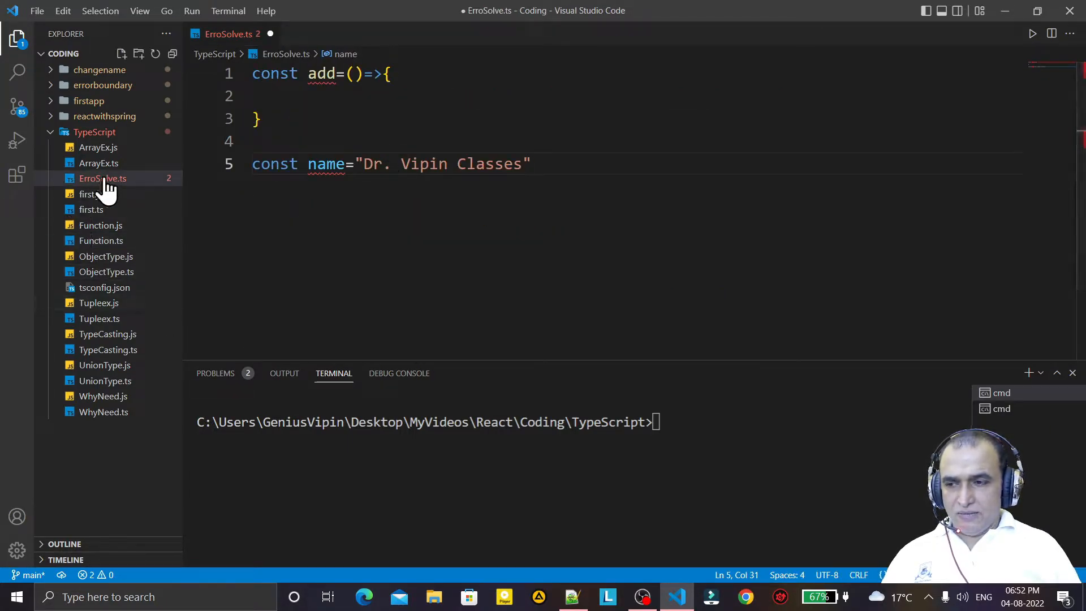
- Collapse and re-expand the TypeScript folder in the Explorer
click(94, 131)
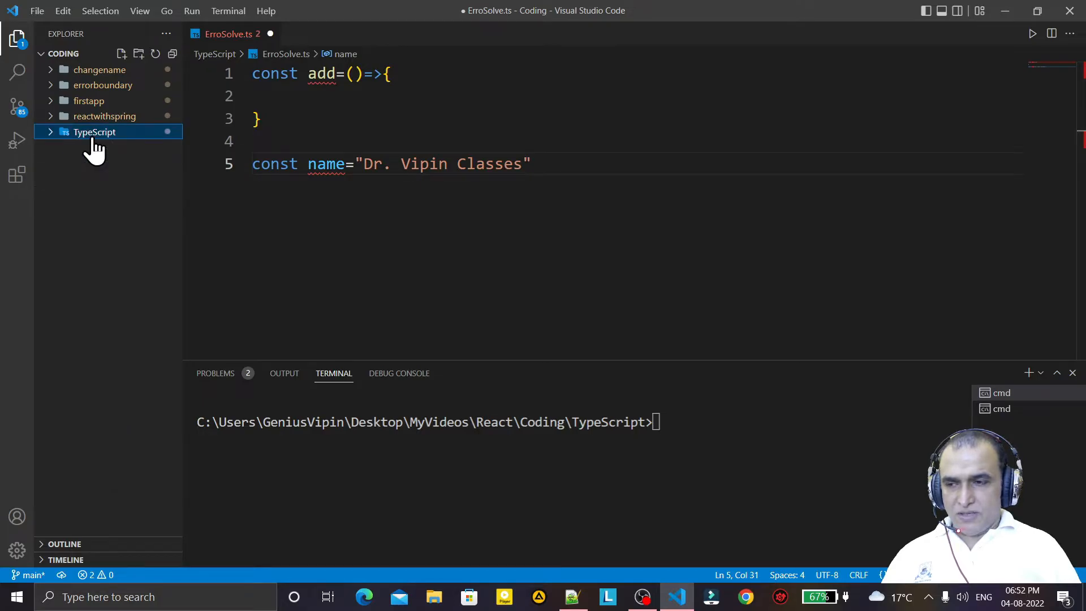
click(95, 131)
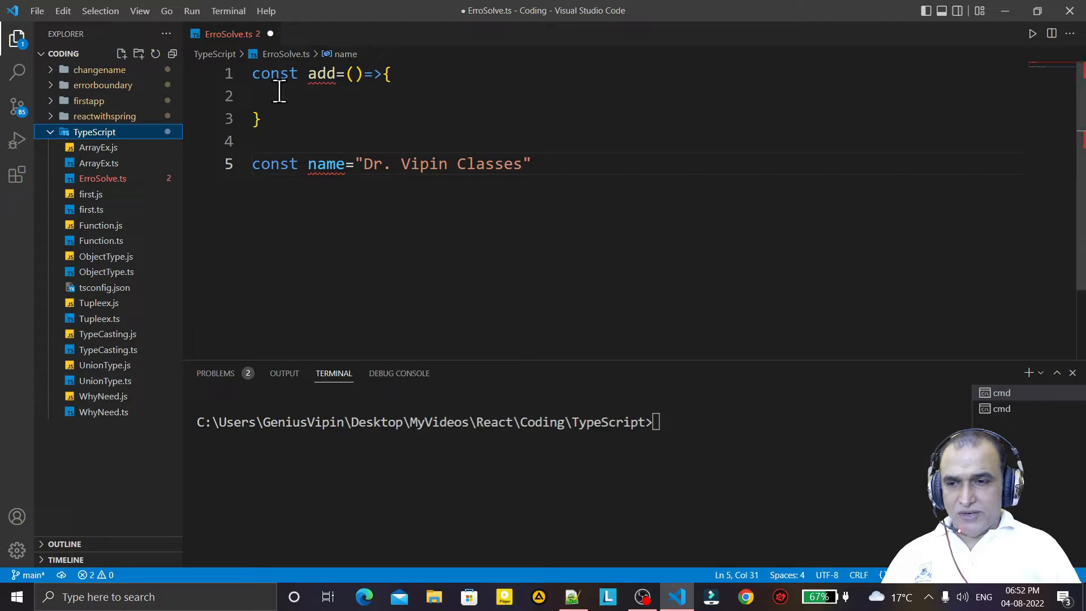
mouse_move(321, 74)
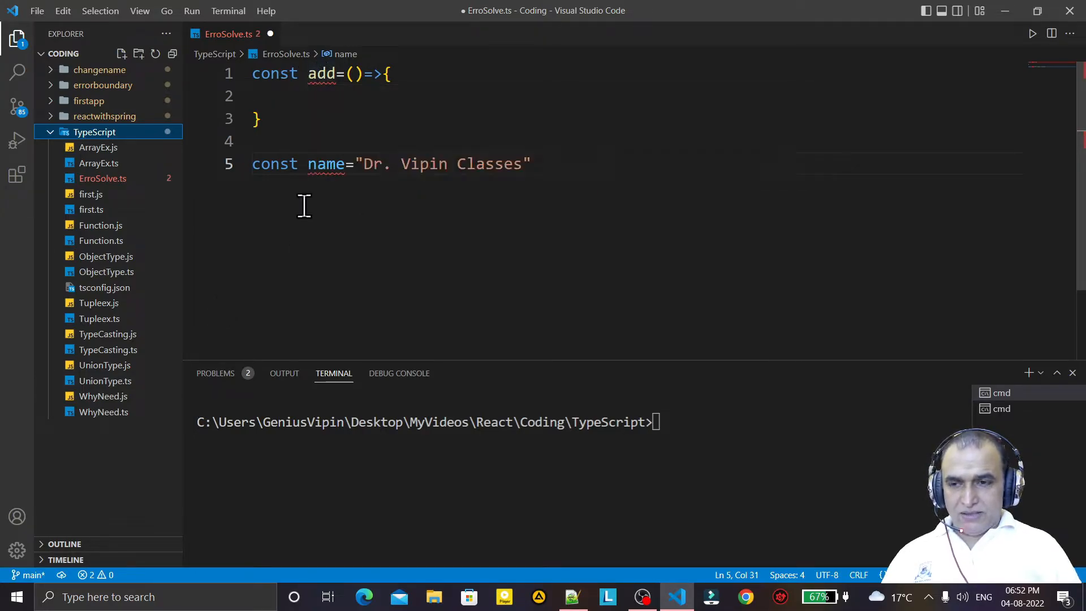
mouse_move(328, 164)
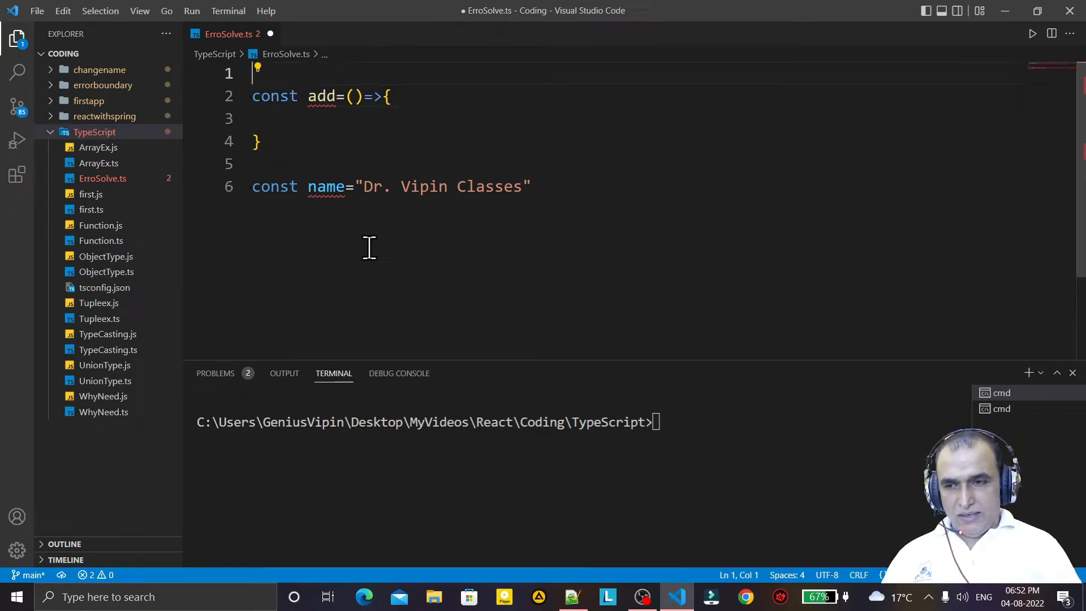
mouse_move(405, 297)
text(export)
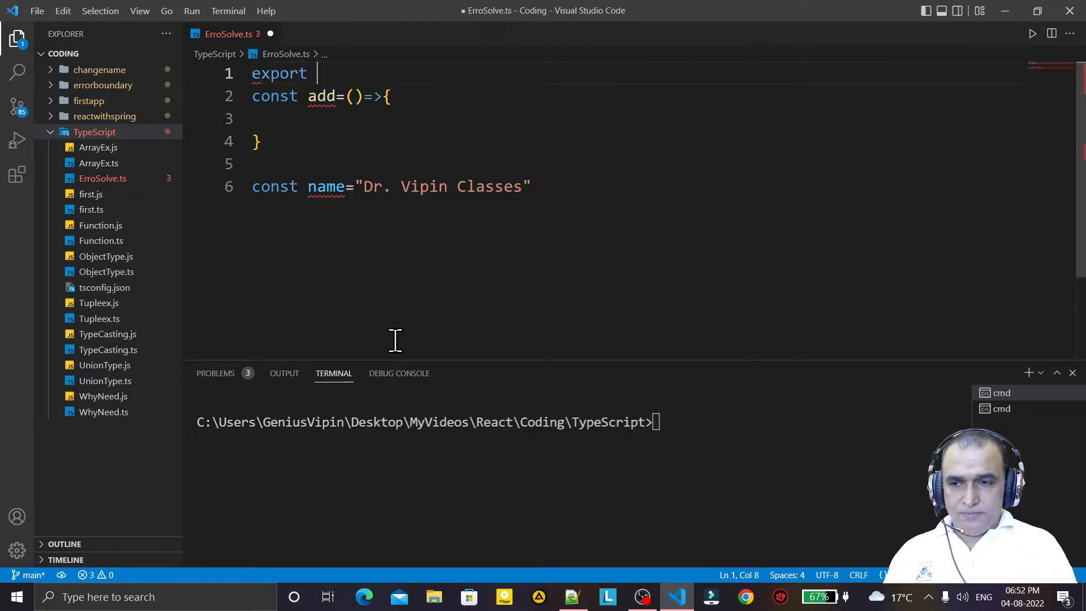
- Add export {} on line 1 of ErroSolve.ts and save, clearing the redeclare errors
text({)
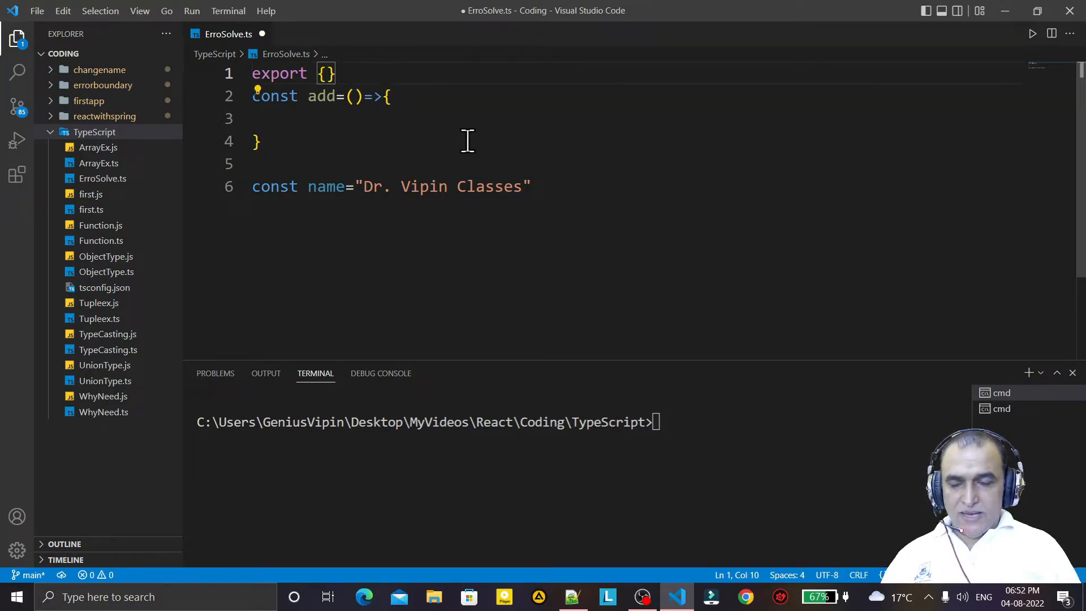
click(323, 72)
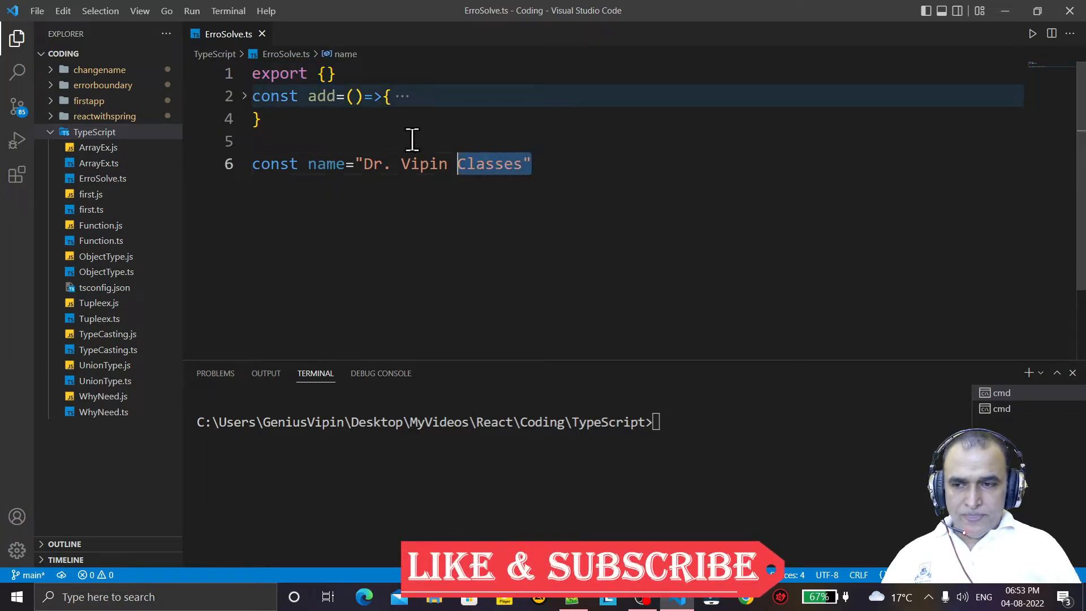
key(Ctrl+a)
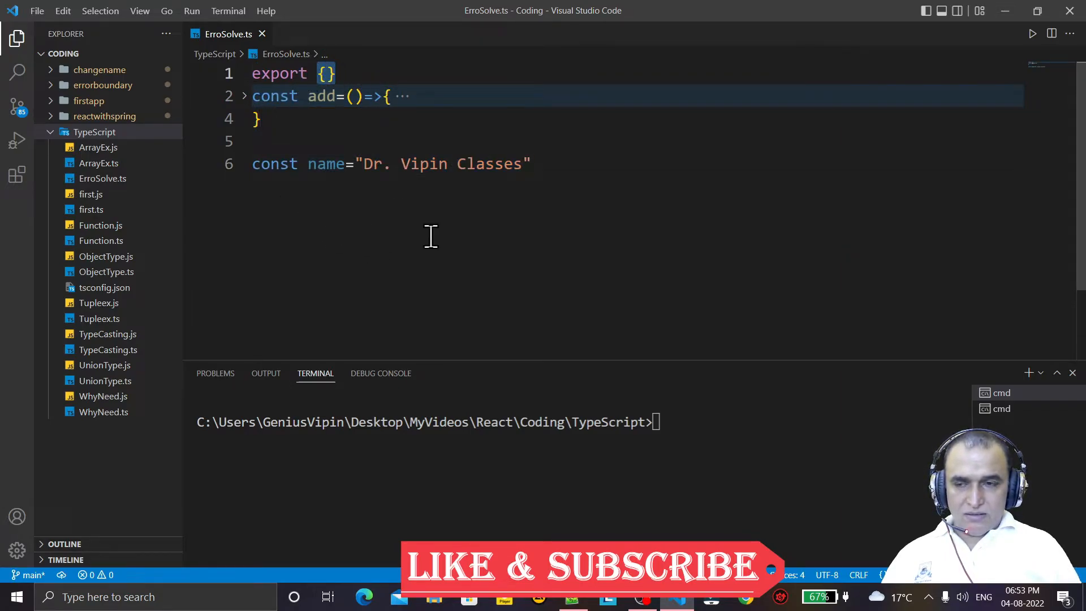
drag(260, 119, 529, 163)
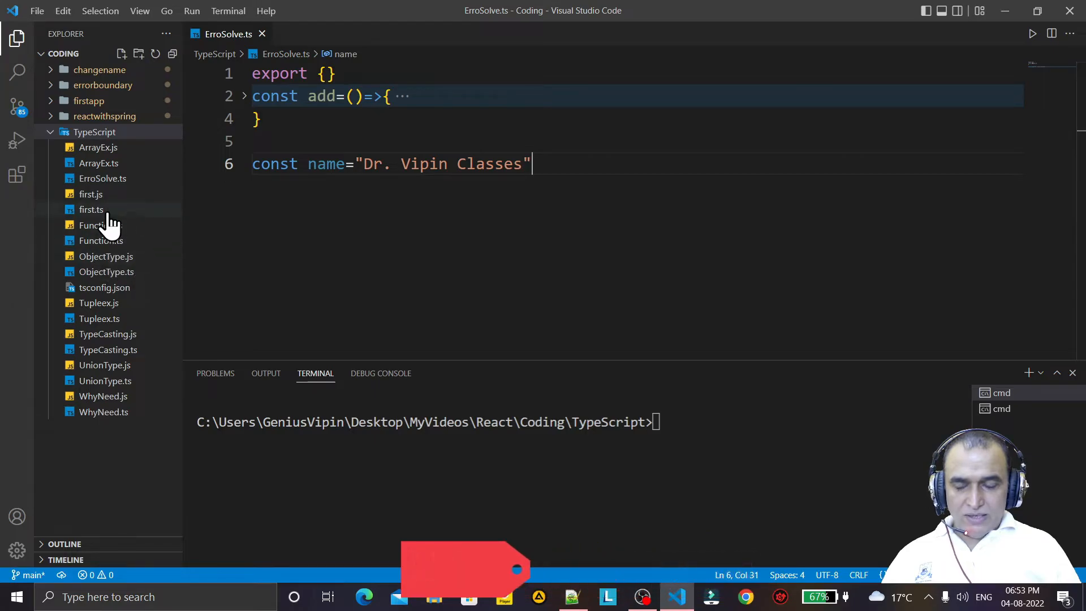
mouse_move(243, 230)
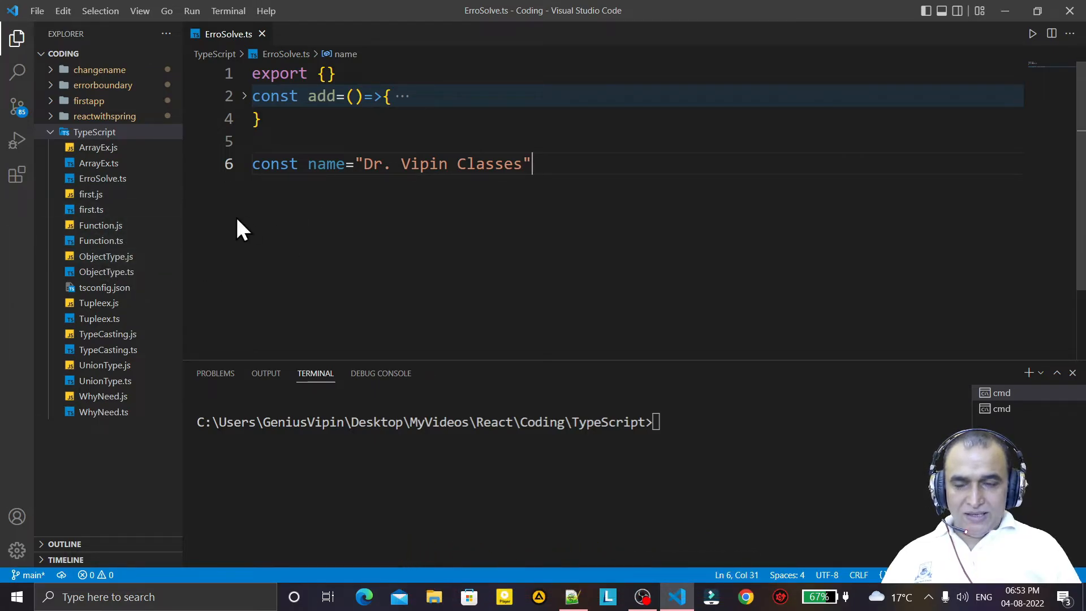
mouse_move(472, 107)
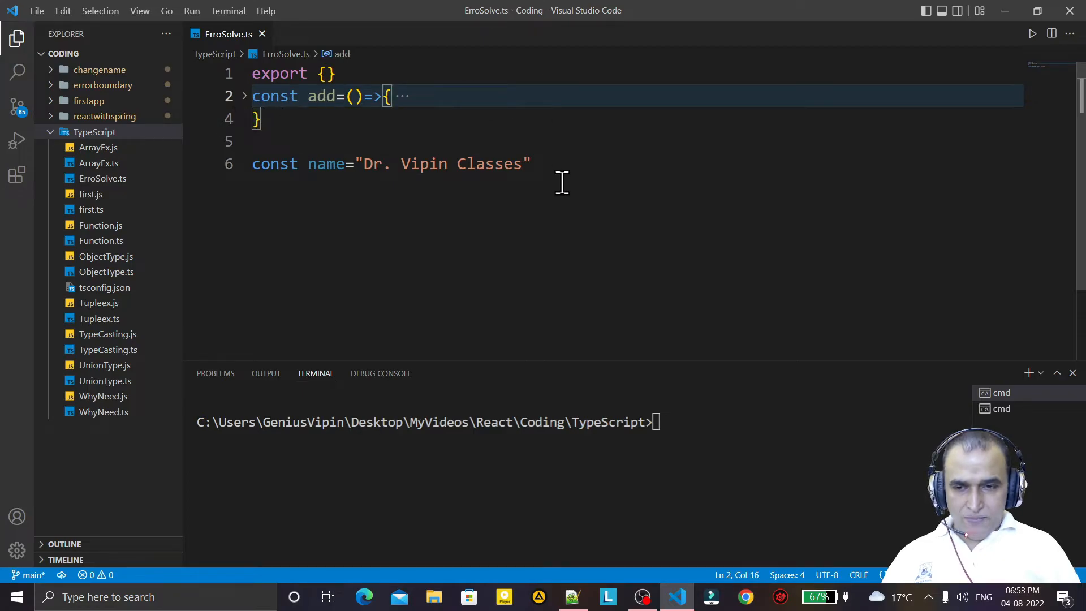
click(531, 164)
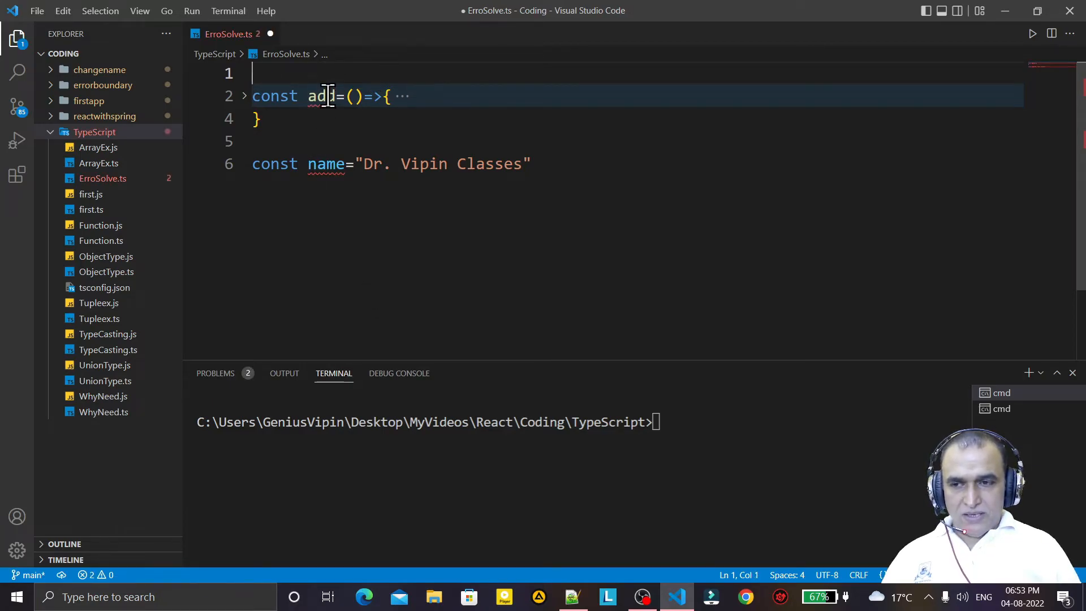
mouse_move(325, 95)
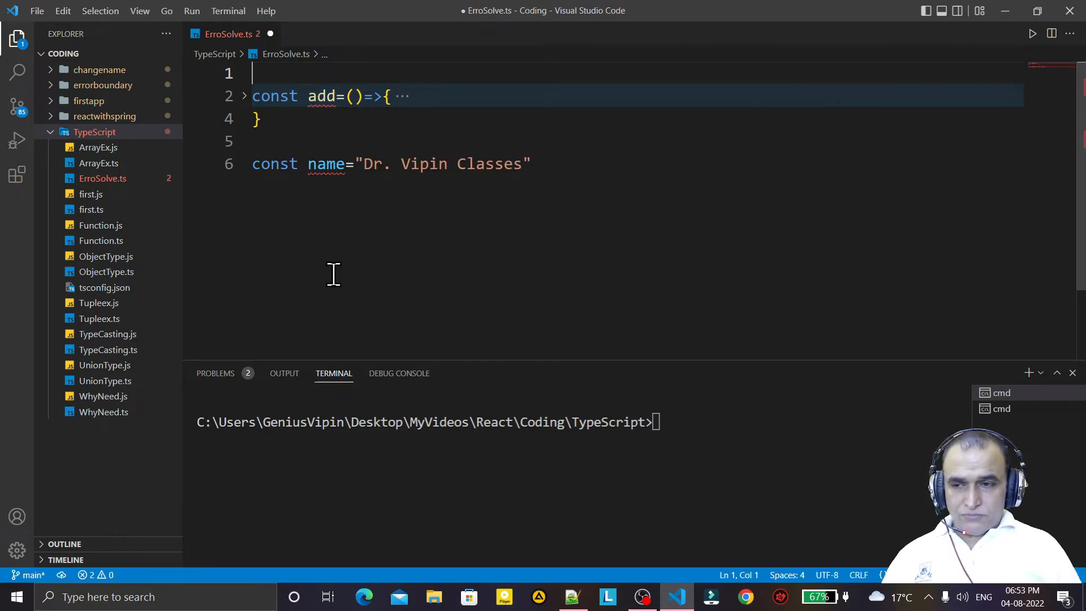
text(export {)
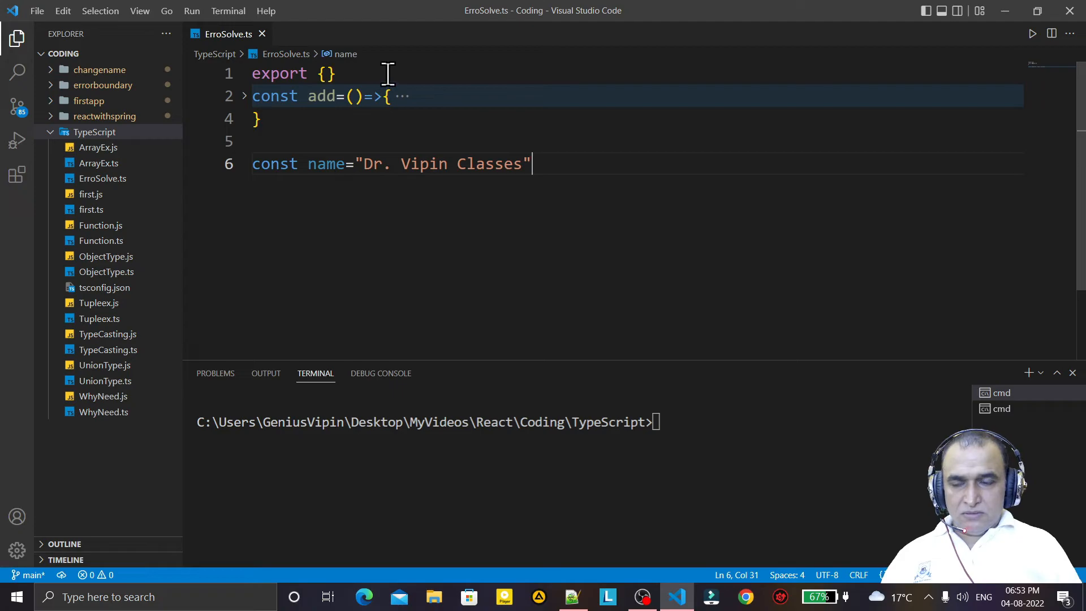
mouse_move(575, 228)
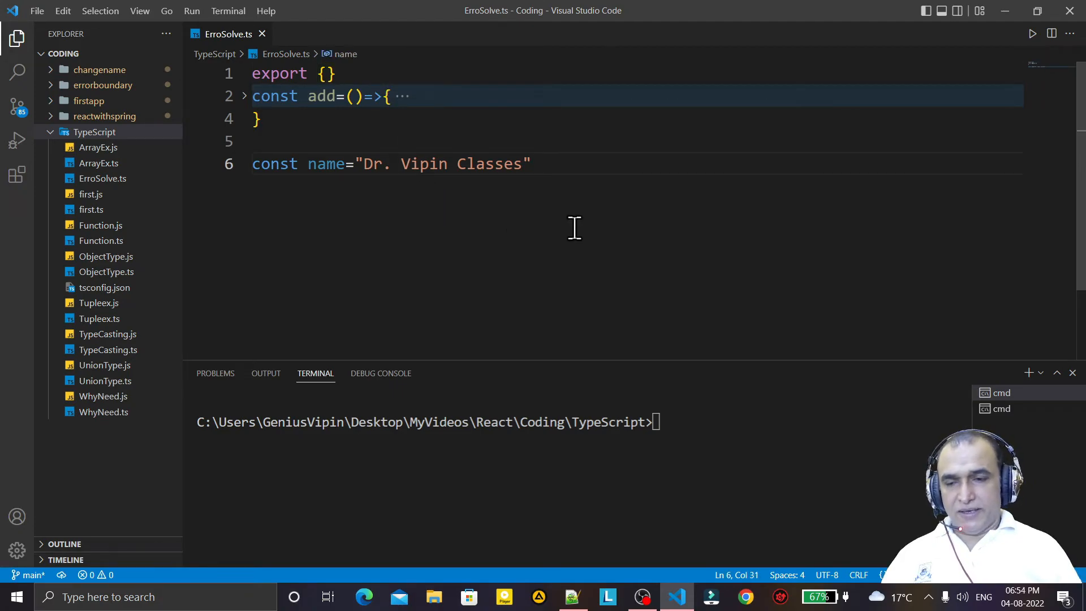